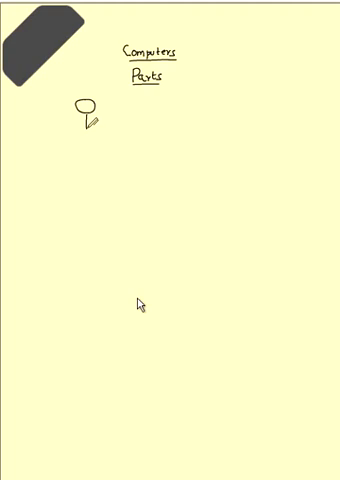
Draw the stick figure's body and face below its head under the Parts heading
drag(85, 115, 82, 140)
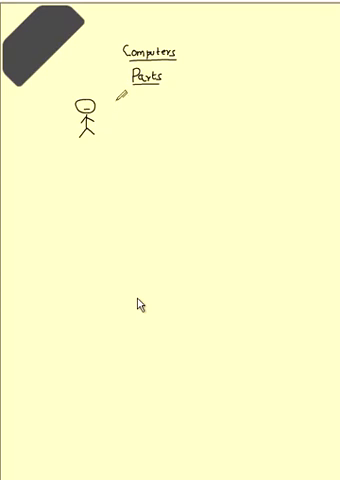
Handwrite 'mouth _talk' beside the stick figure and sketch a headset to its right
text(mov)
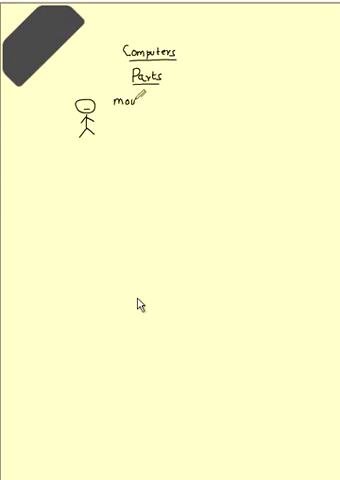
text(th)
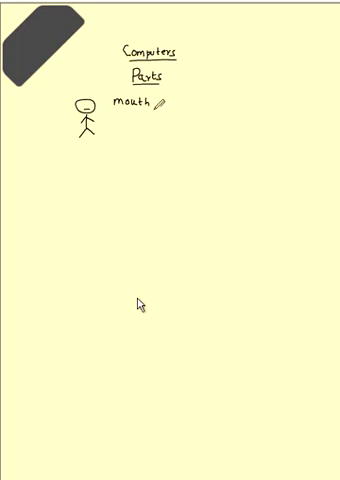
text(_to)
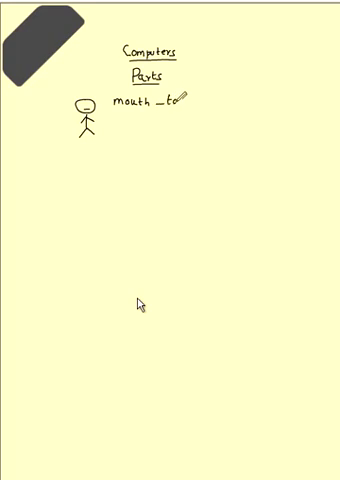
text(talk)
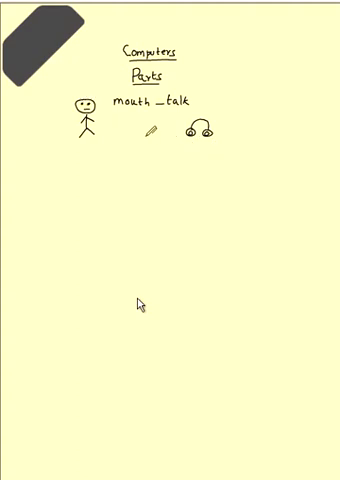
Add ears to the stick figure, an ear shape under the label, and a headset microphone
drag(148, 135, 166, 163)
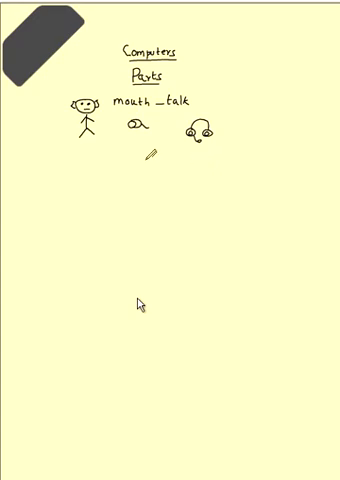
Sketch a brain under the figure labelled 'memory', underlined 'Store' and 'decisions'
drag(147, 157, 58, 157)
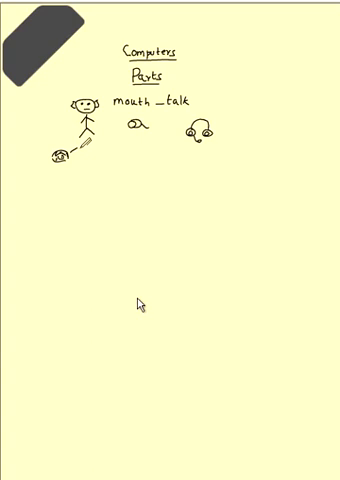
text(memory)
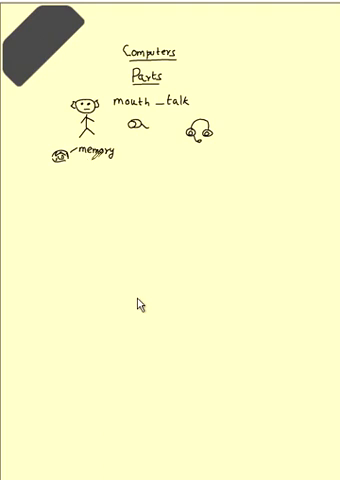
text(store)
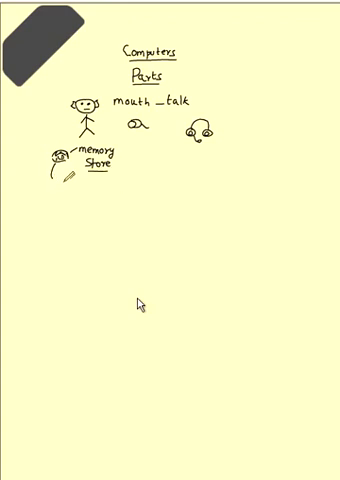
text(decisions)
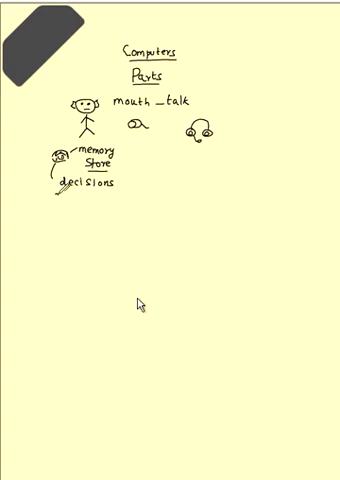
Write 'remembers' with an arrow to 'decide', and draw a tall rectangle below the ear
text(remem)
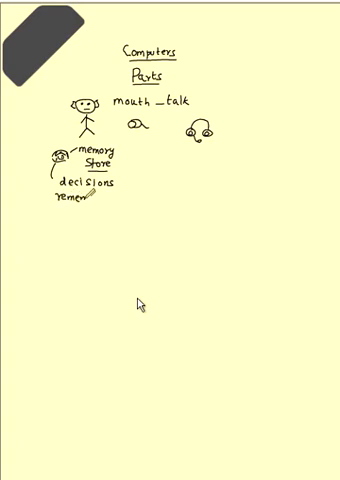
text(bers)
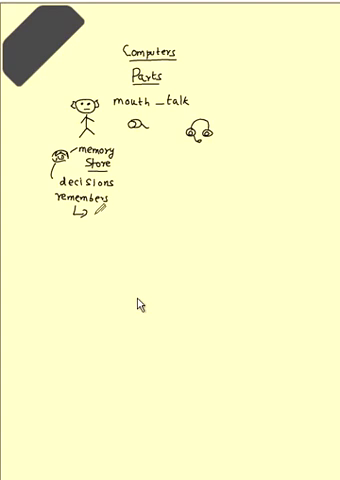
text(decide)
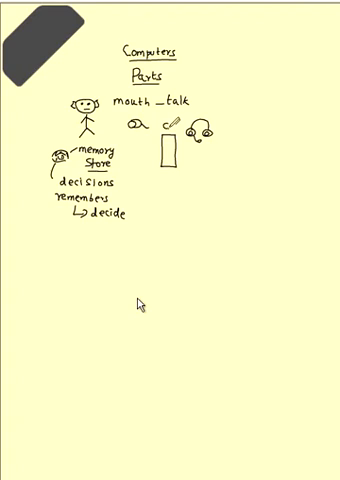
Label the rectangle 'CPU' with two boxes linked to 'RAM', 'Rom', 'chip', and begin 'Processor'
text(CPU)
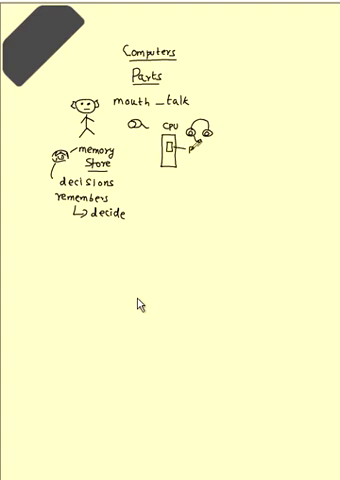
text(RAM)
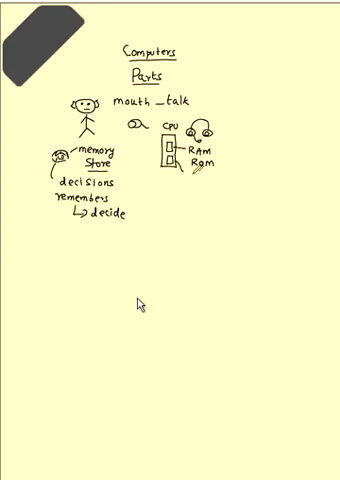
text(chip)
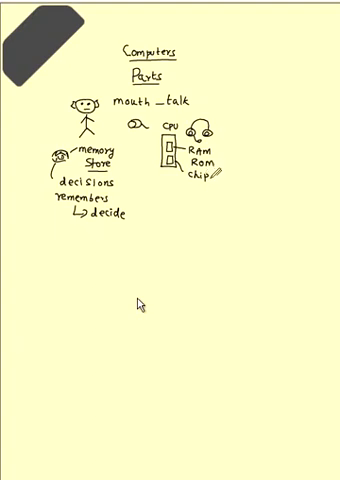
text(Pro)
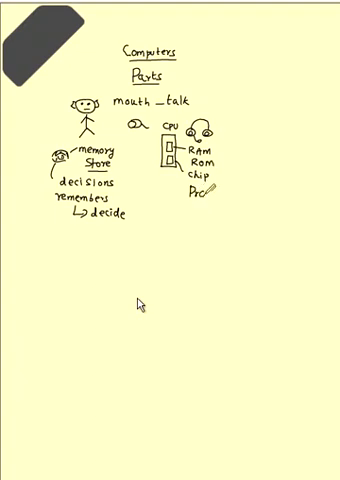
text(cessor)
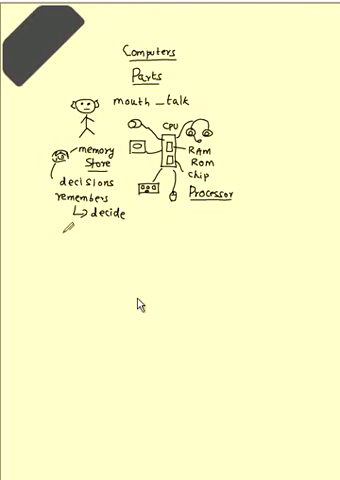
Underline 'Processor', wire monitor, keyboard and mouse to the CPU, and start 'Brain' under decide
text(Brai)
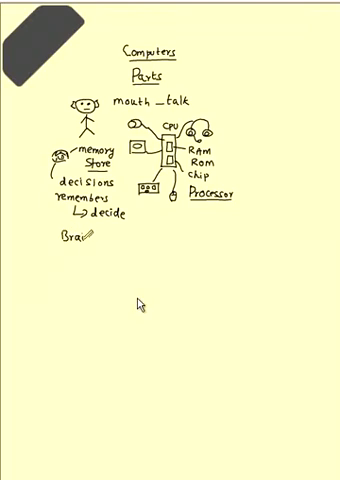